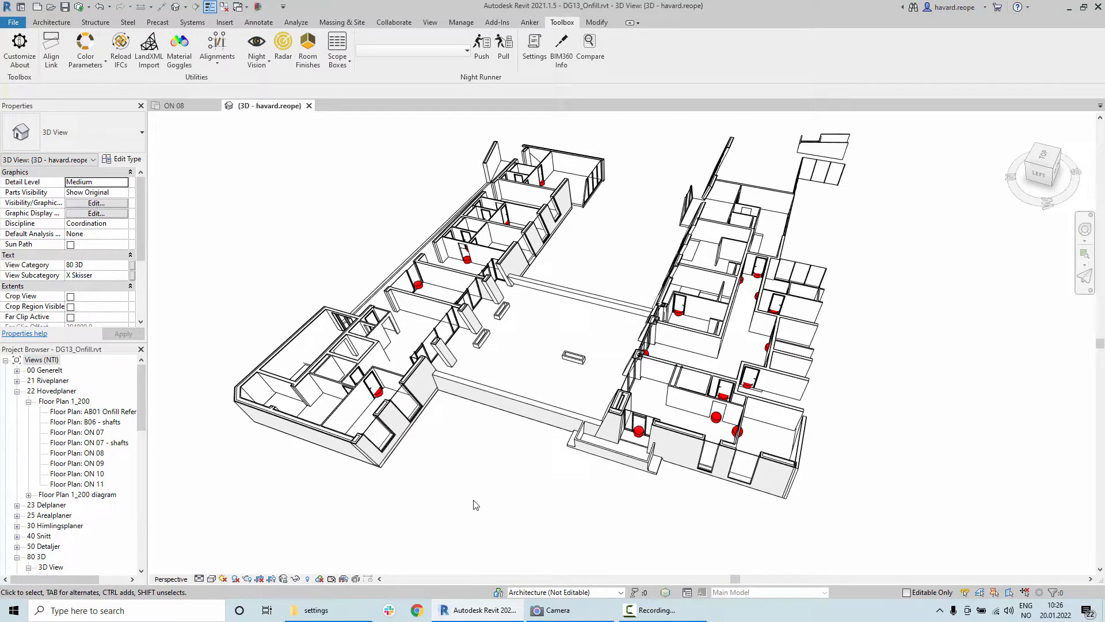
{"action": "mouse_move", "coordinate": [472, 532]}
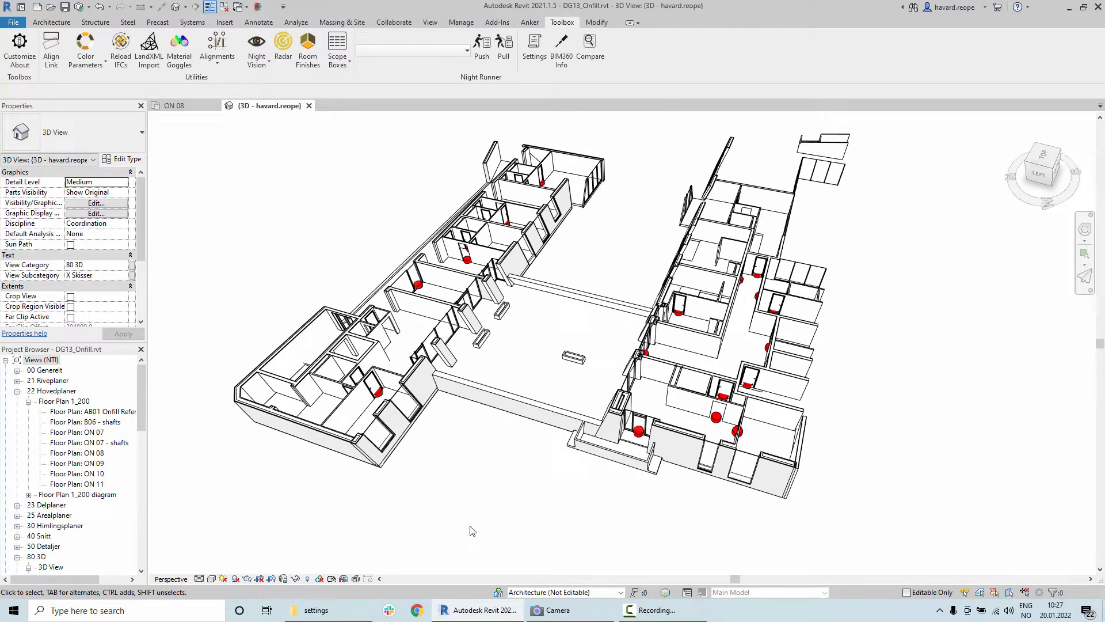
{"action": "mouse_move", "coordinate": [426, 543]}
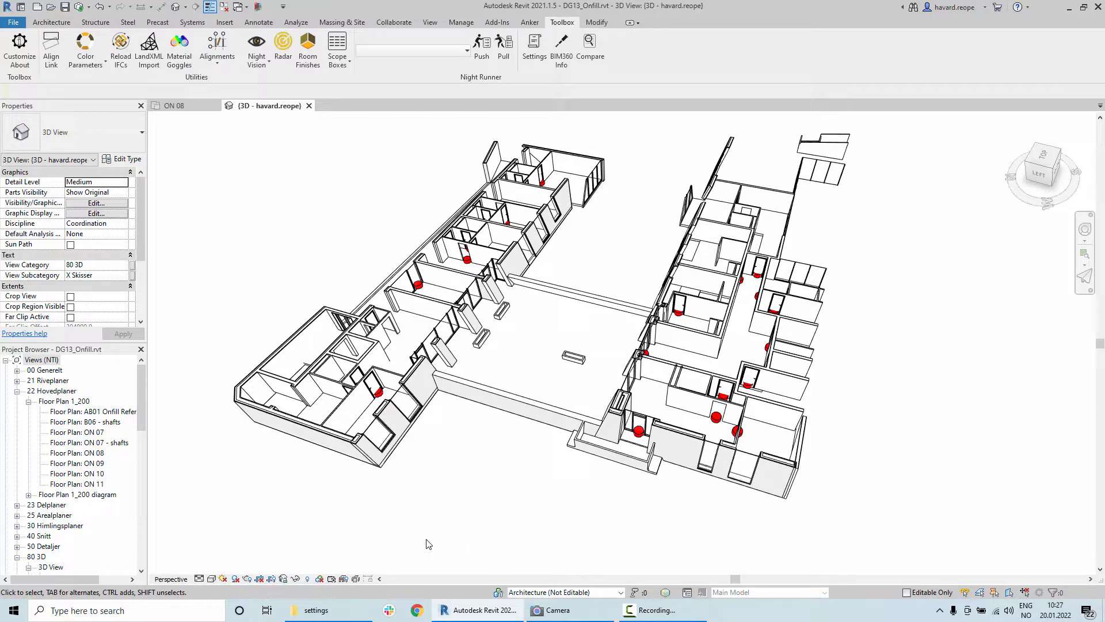
{"action": "mouse_move", "coordinate": [444, 497]}
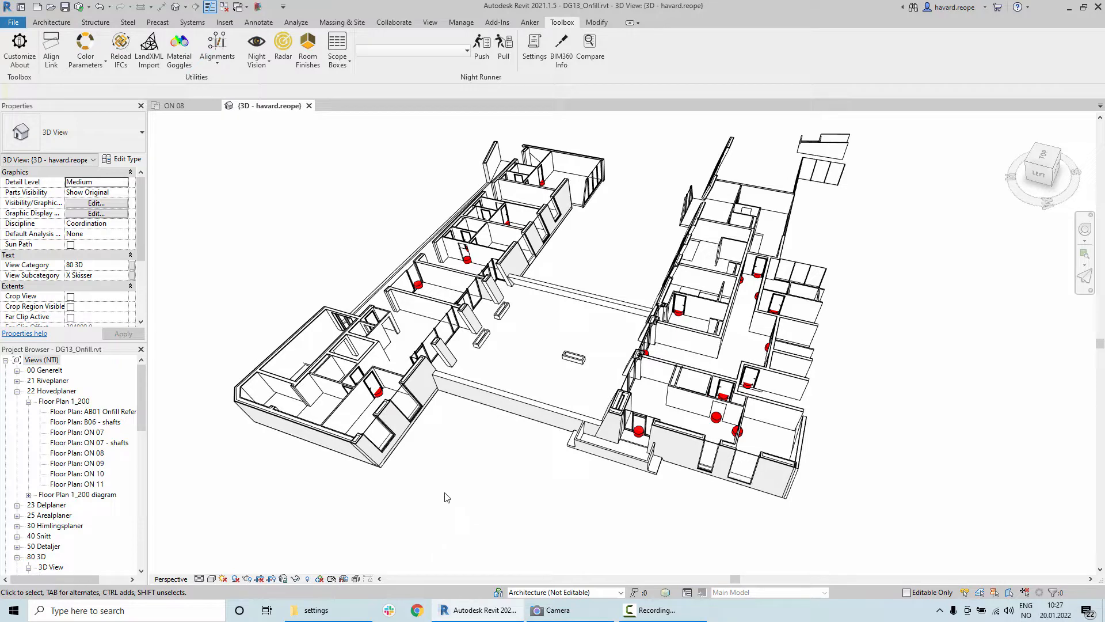
{"action": "mouse_move", "coordinate": [440, 500]}
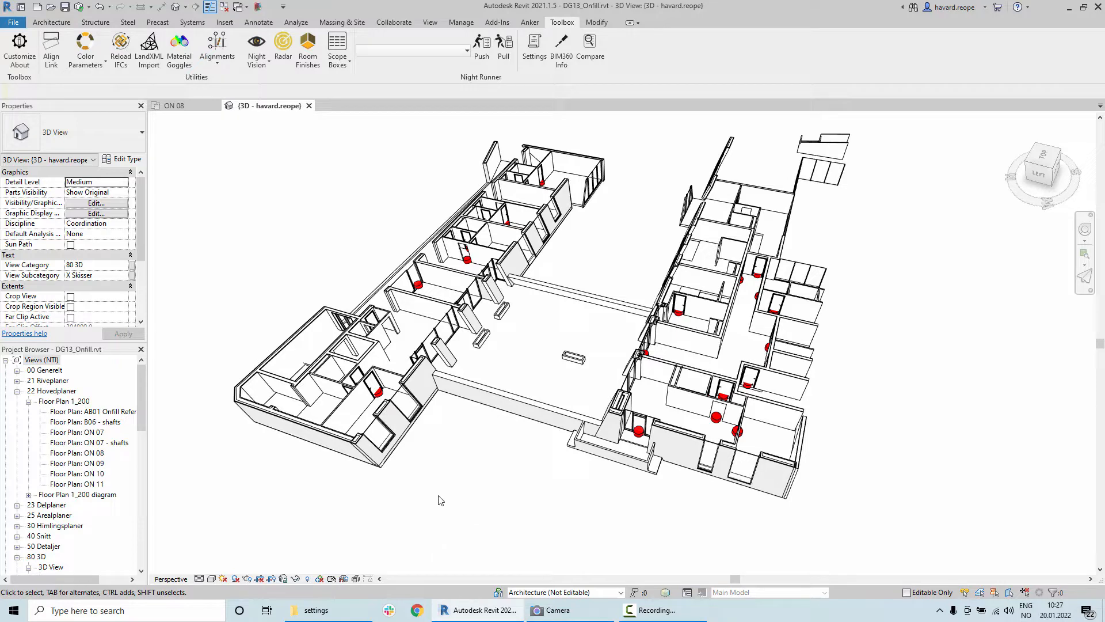
{"action": "mouse_move", "coordinate": [431, 491]}
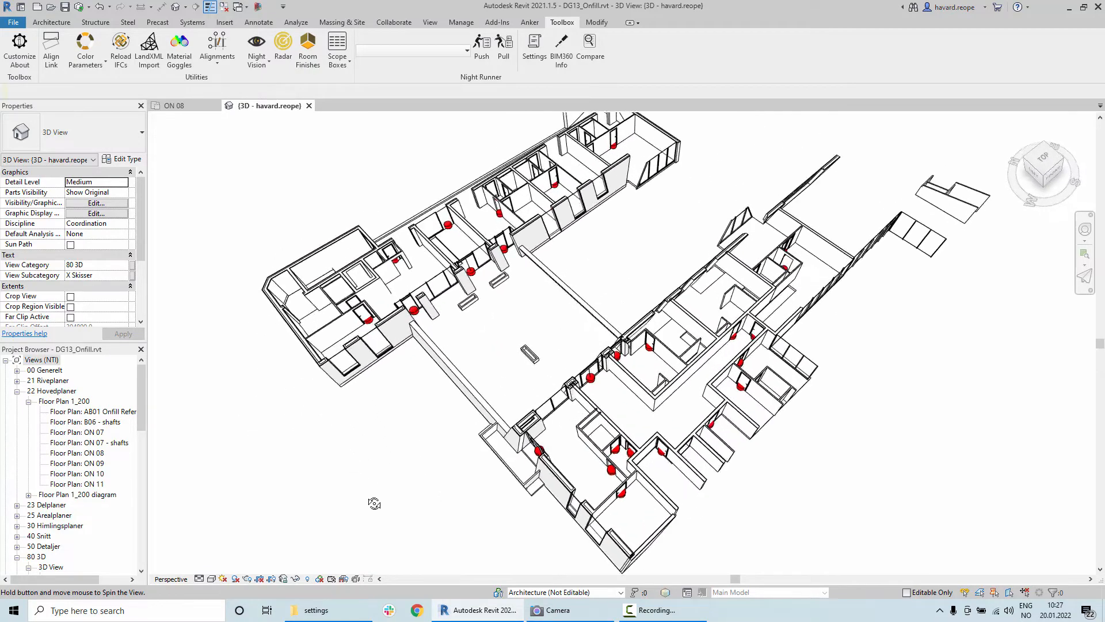
Select the door beside the bed on ON 08 and reveal its empty IFC FireRating property
{"action": "left_click", "coordinate": [173, 104]}
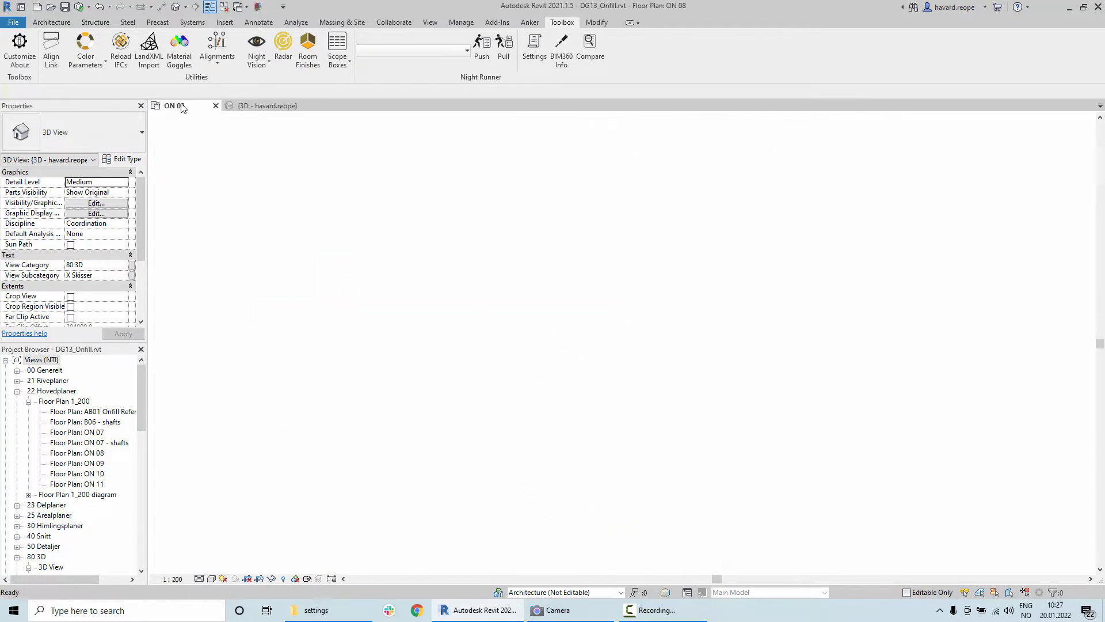
{"action": "double_click", "coordinate": [76, 452]}
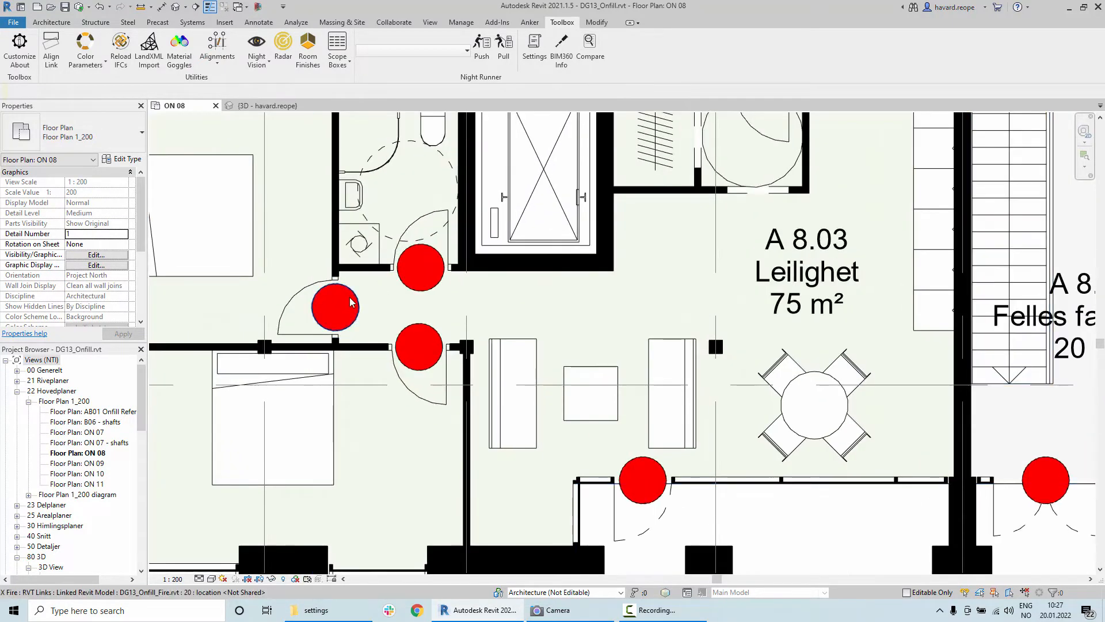
{"action": "left_click", "coordinate": [335, 306]}
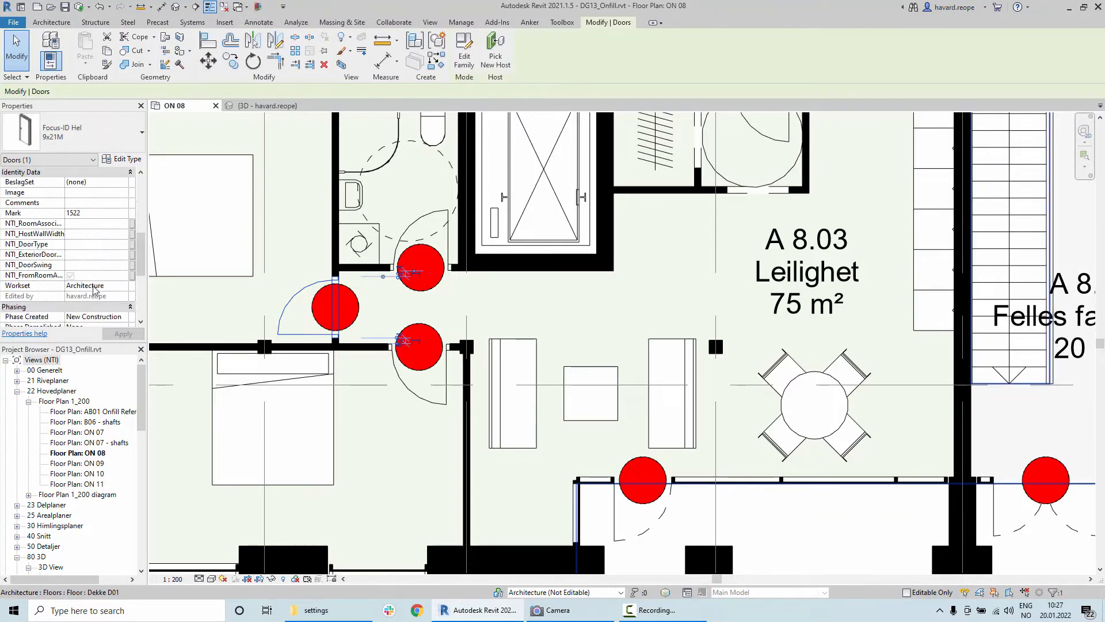
{"action": "scroll", "scroll_direction": "down", "scroll_amount": 3}
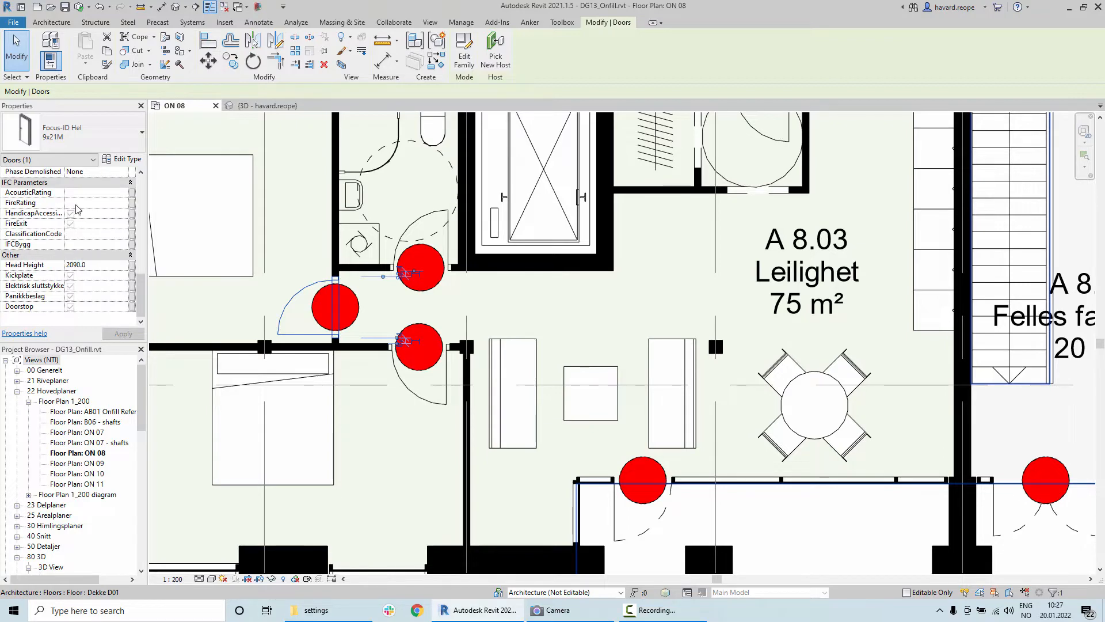
{"action": "left_click", "coordinate": [268, 105]}
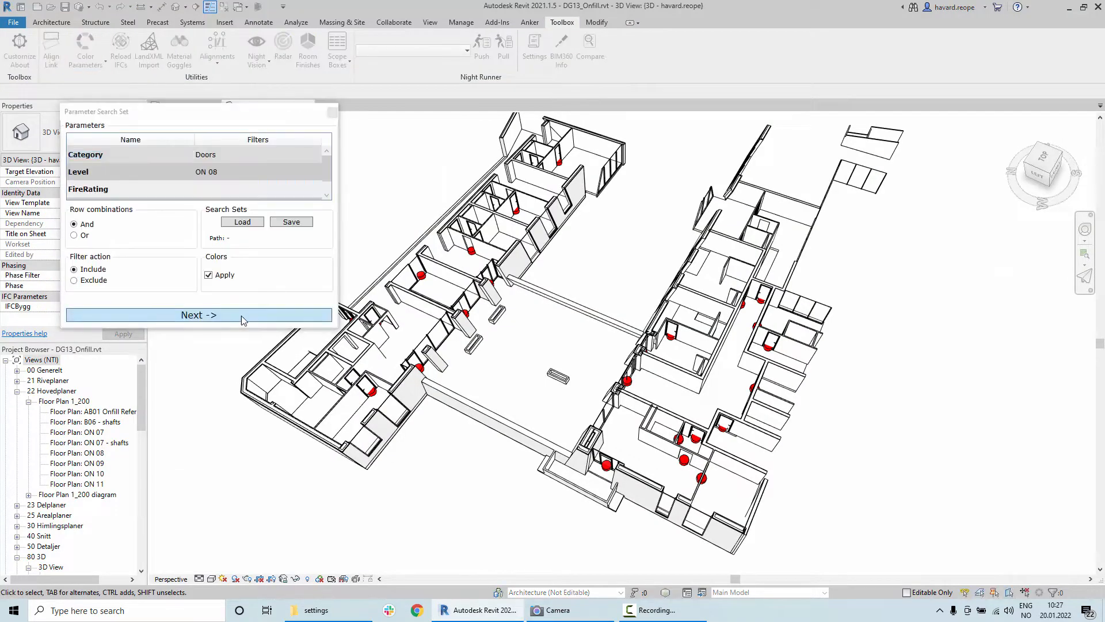
Show the colour groups (41 ON 08 doors with blank FireRating) and dismiss the results
{"action": "left_click", "coordinate": [199, 314]}
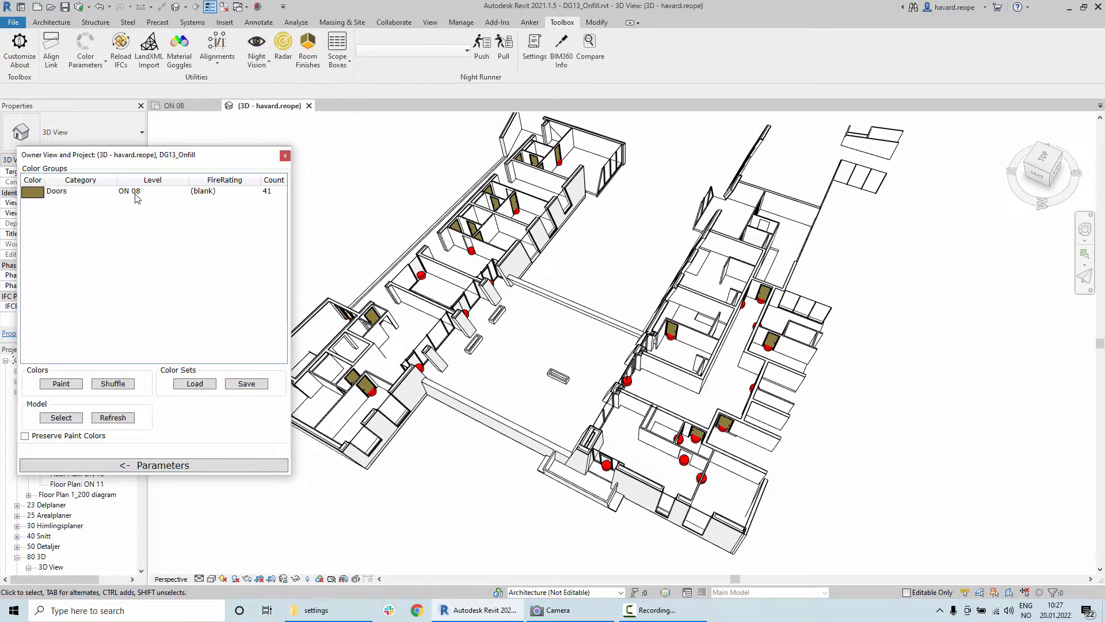
{"action": "mouse_move", "coordinate": [271, 202]}
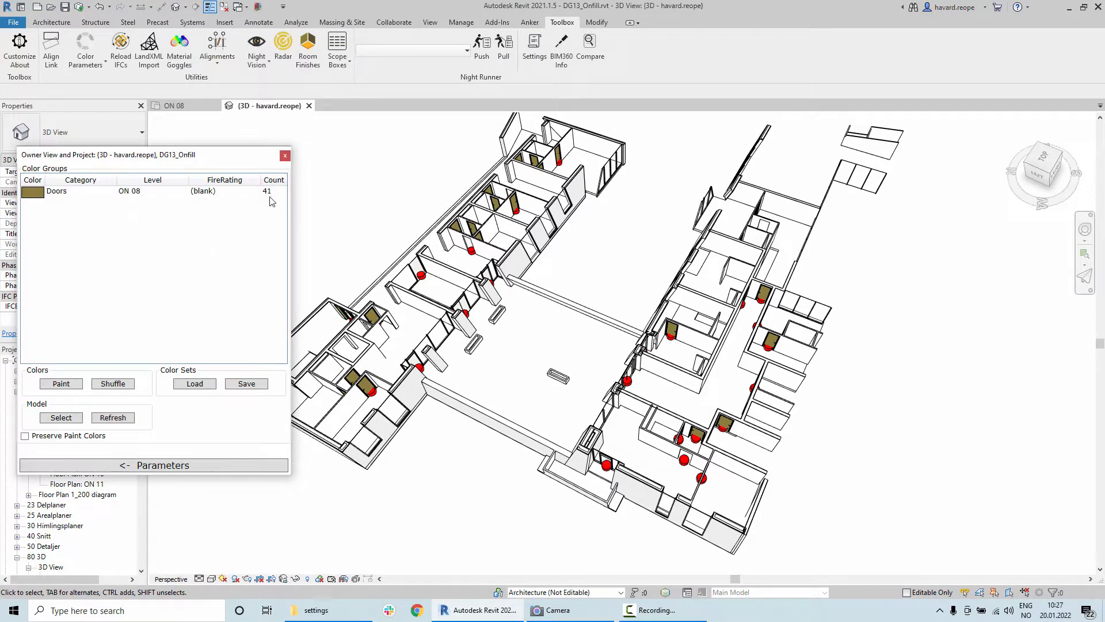
{"action": "mouse_move", "coordinate": [285, 156]}
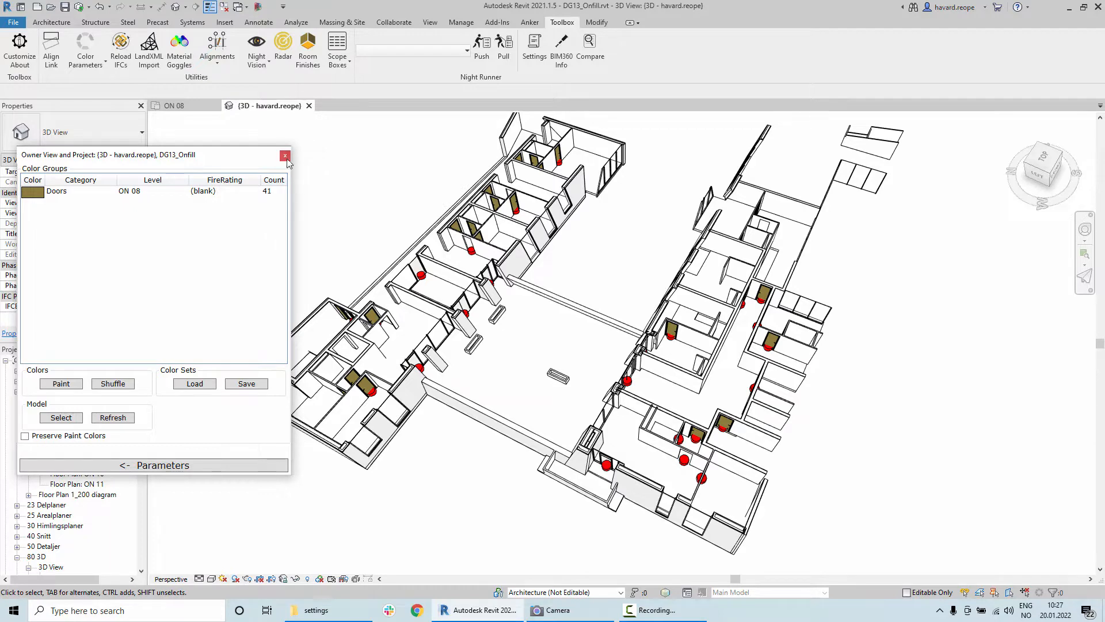
{"action": "left_click", "coordinate": [286, 156]}
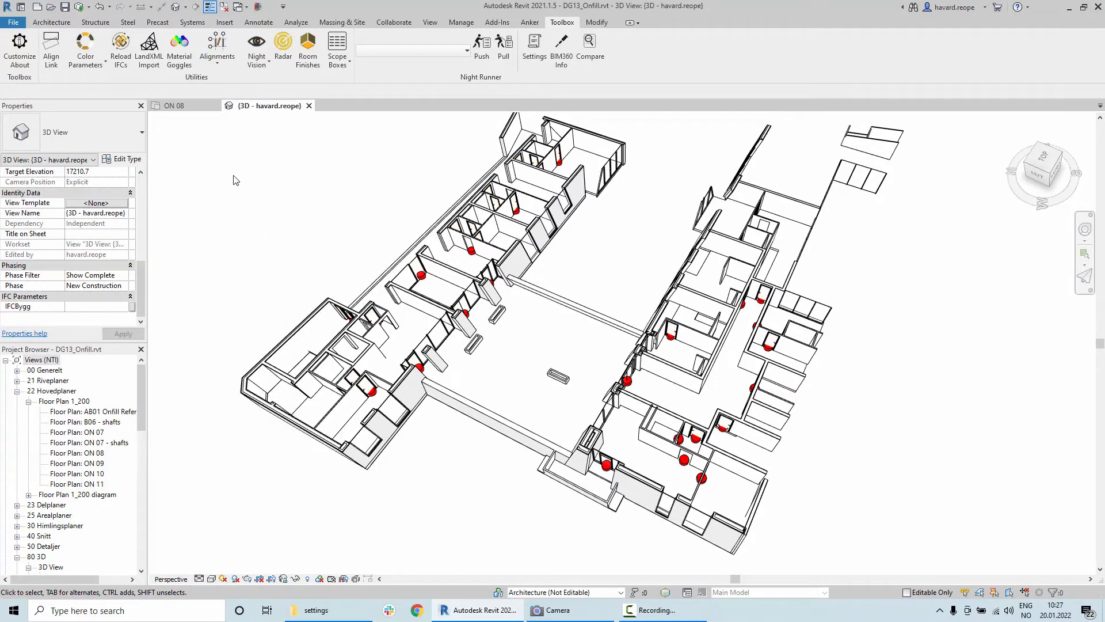
{"action": "mouse_move", "coordinate": [255, 40]}
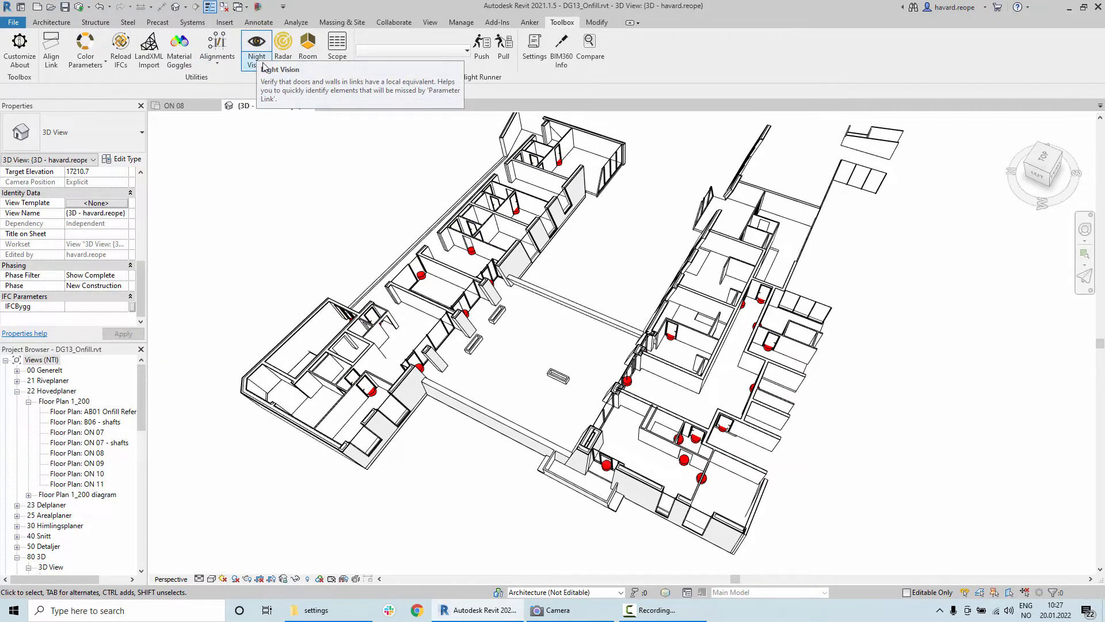
Load PL_FireRating.json into Parameter Link so the Doors-to-Doors task appears
{"action": "left_click", "coordinate": [256, 44]}
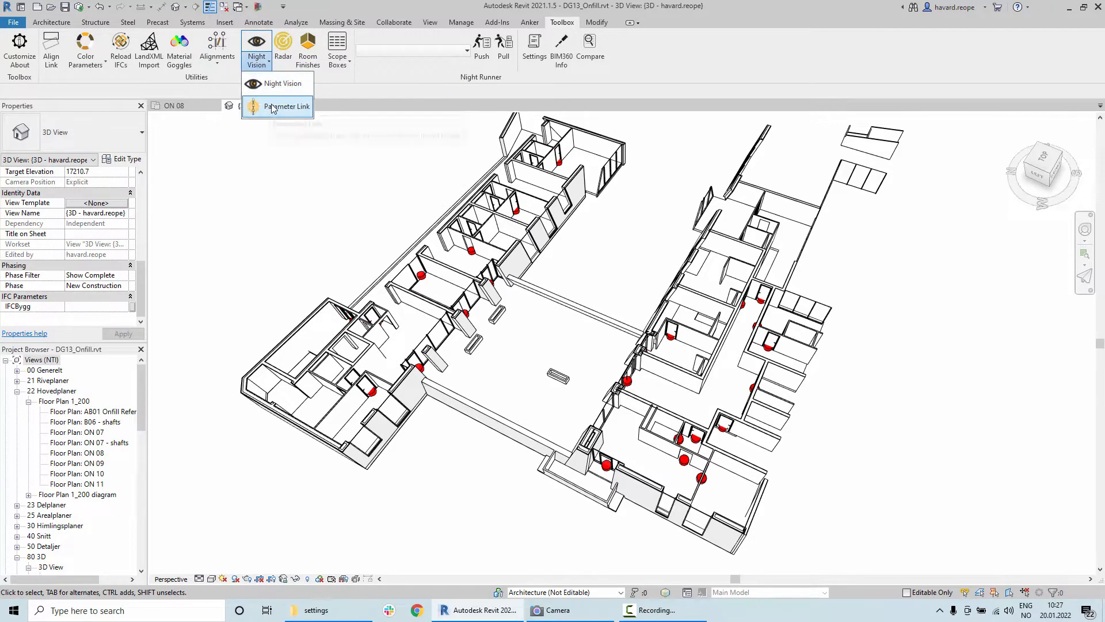
{"action": "mouse_move", "coordinate": [285, 106]}
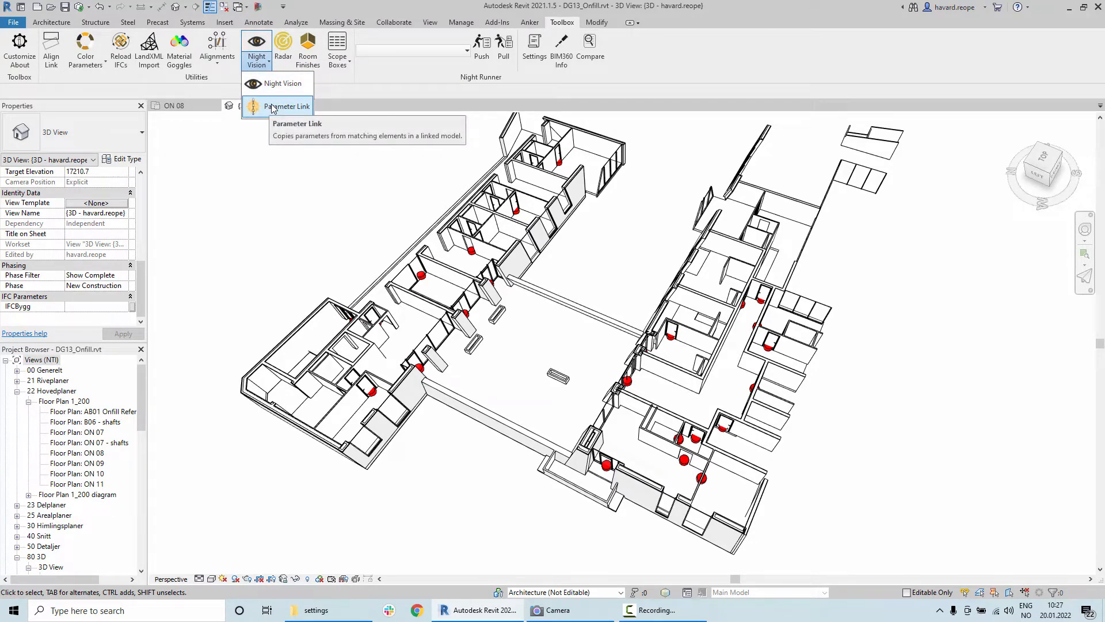
{"action": "left_click", "coordinate": [287, 105]}
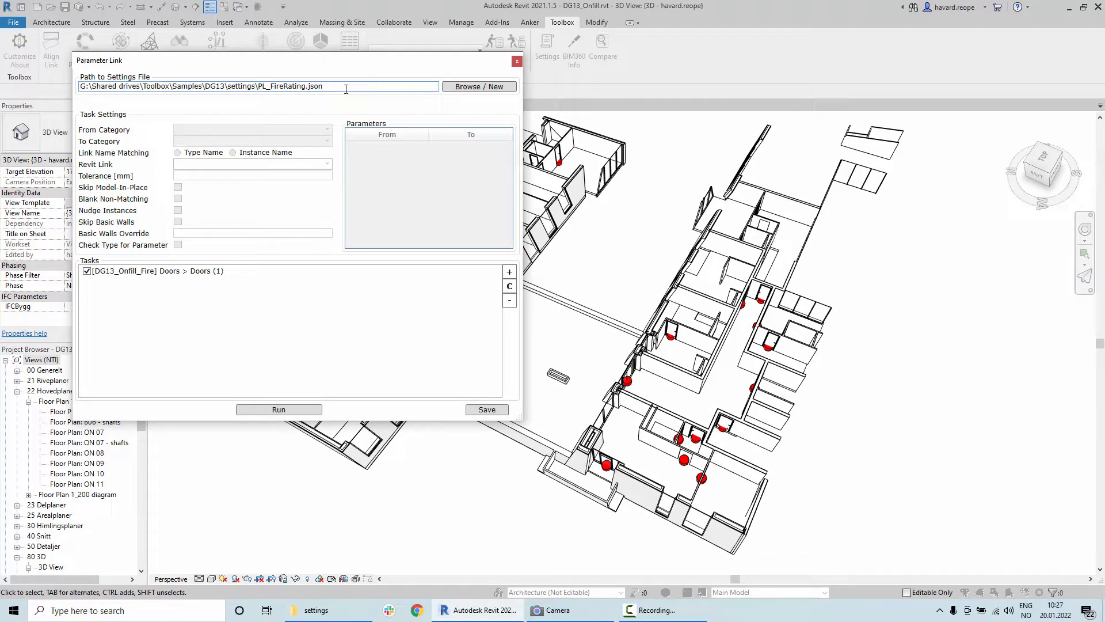
{"action": "mouse_move", "coordinate": [328, 96]}
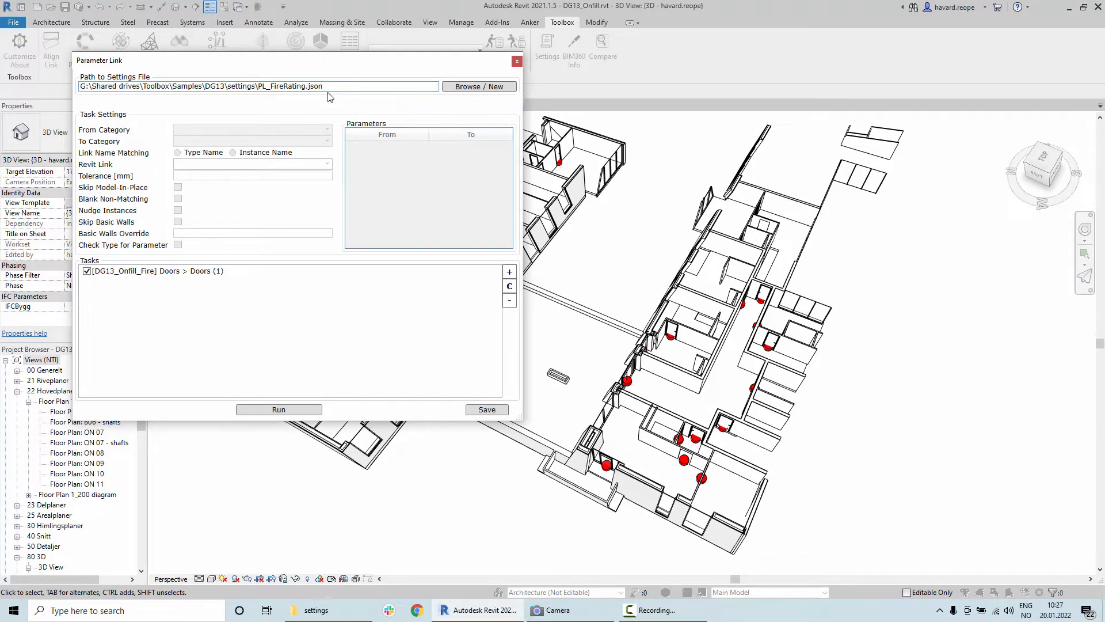
{"action": "mouse_move", "coordinate": [479, 87]}
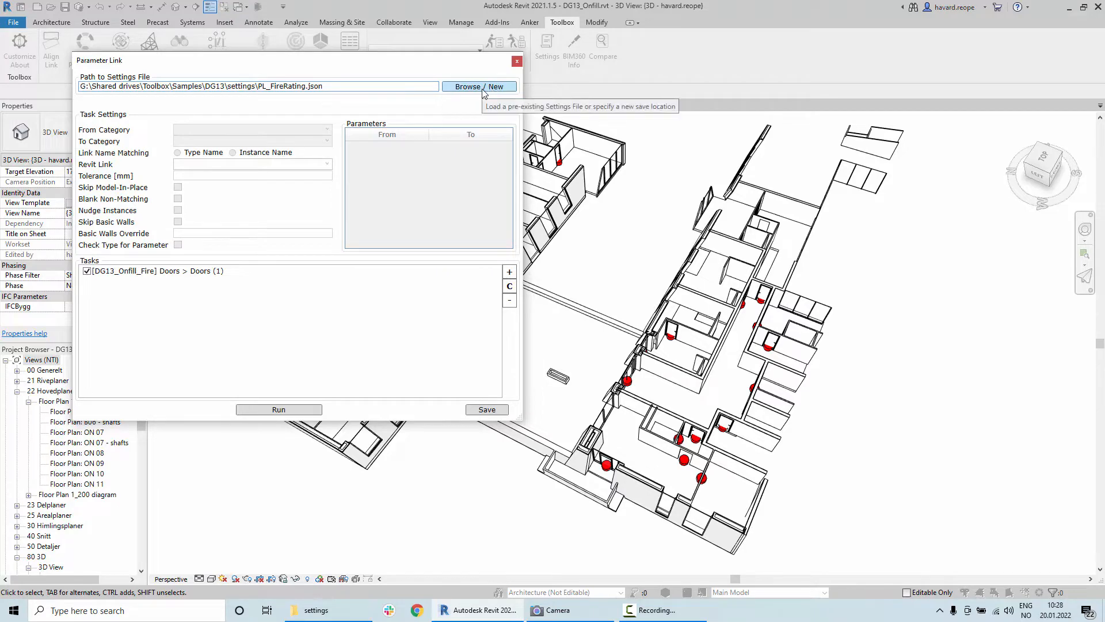
{"action": "left_click", "coordinate": [479, 86]}
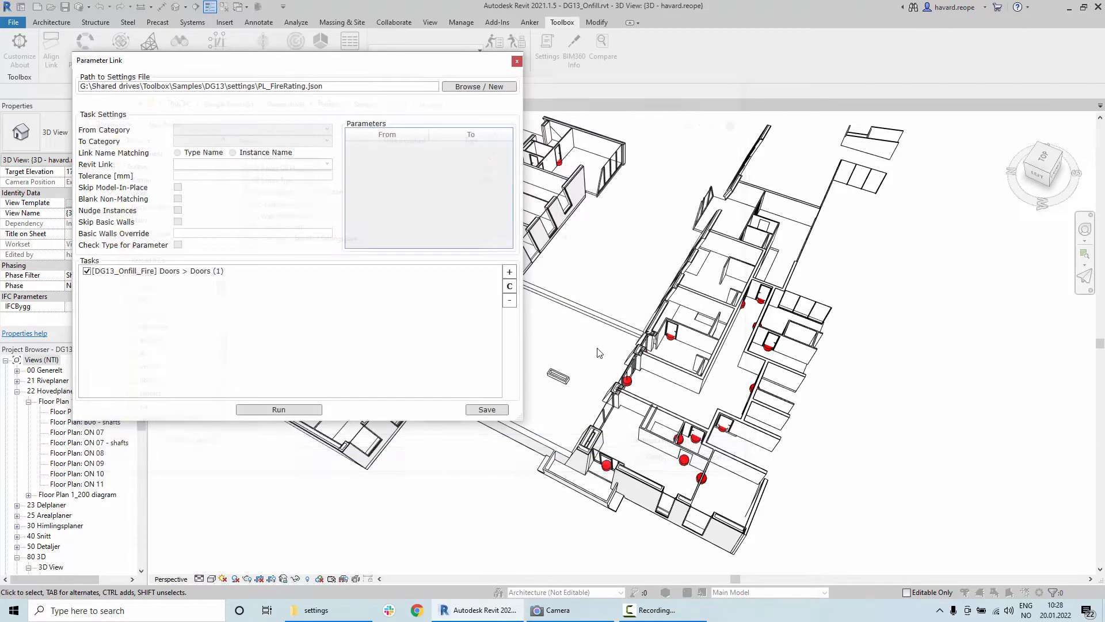
{"action": "mouse_move", "coordinate": [342, 112]}
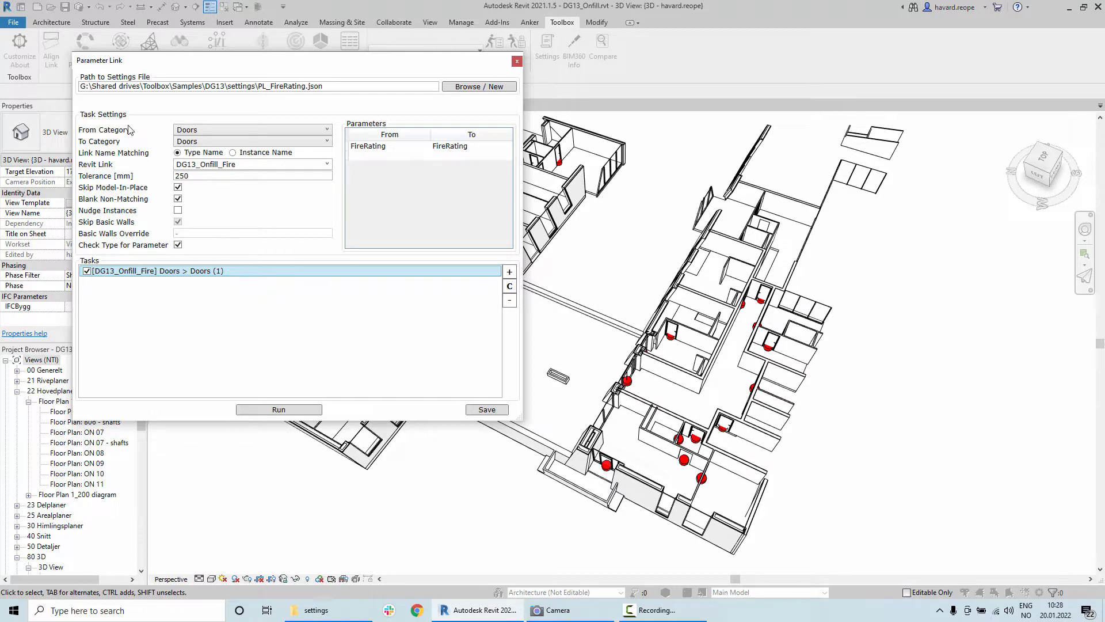
{"action": "mouse_move", "coordinate": [123, 144]}
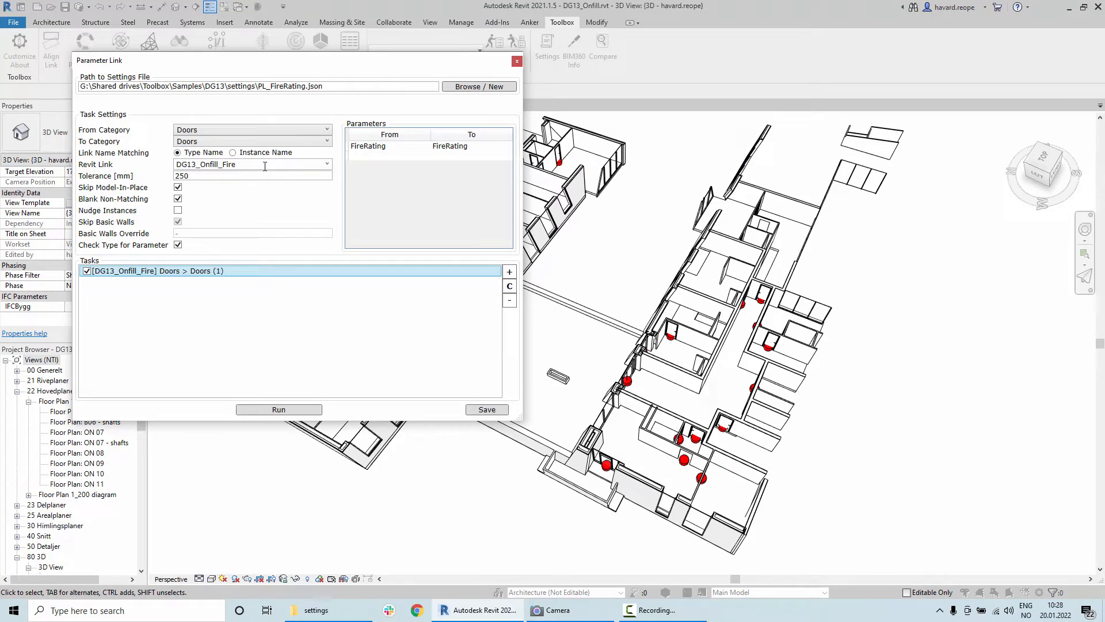
{"action": "mouse_move", "coordinate": [281, 159]}
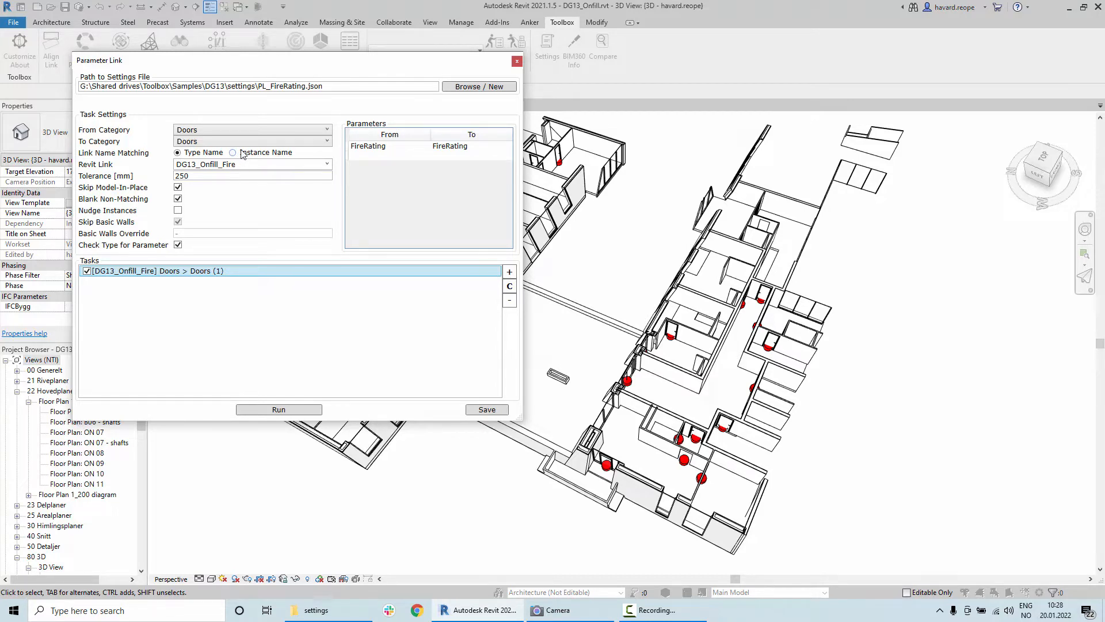
{"action": "mouse_move", "coordinate": [203, 185]}
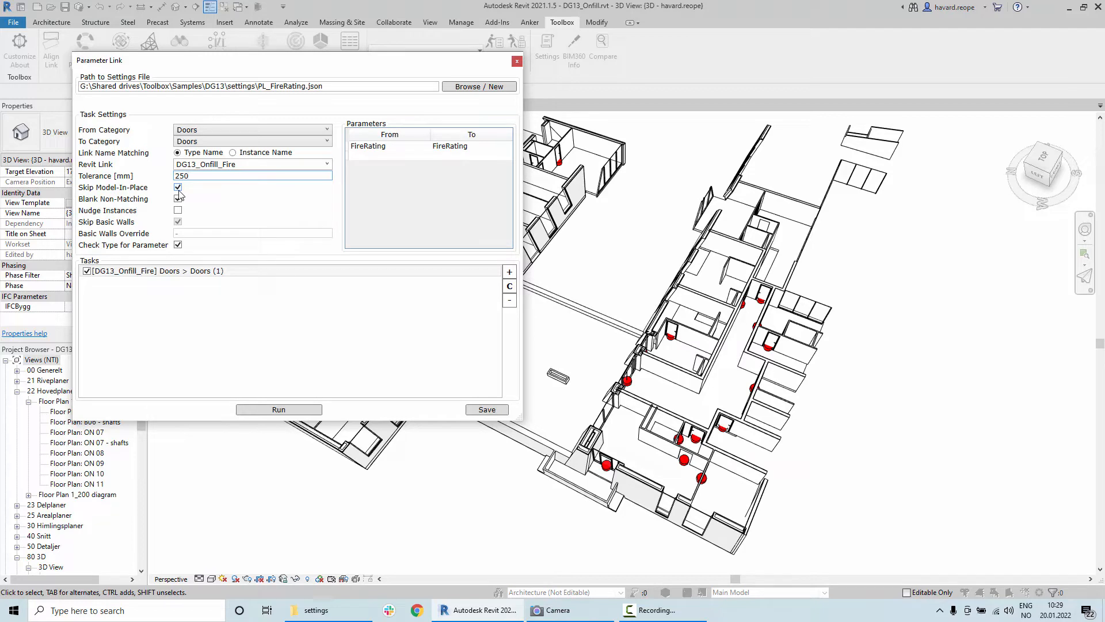
{"action": "left_click", "coordinate": [177, 199]}
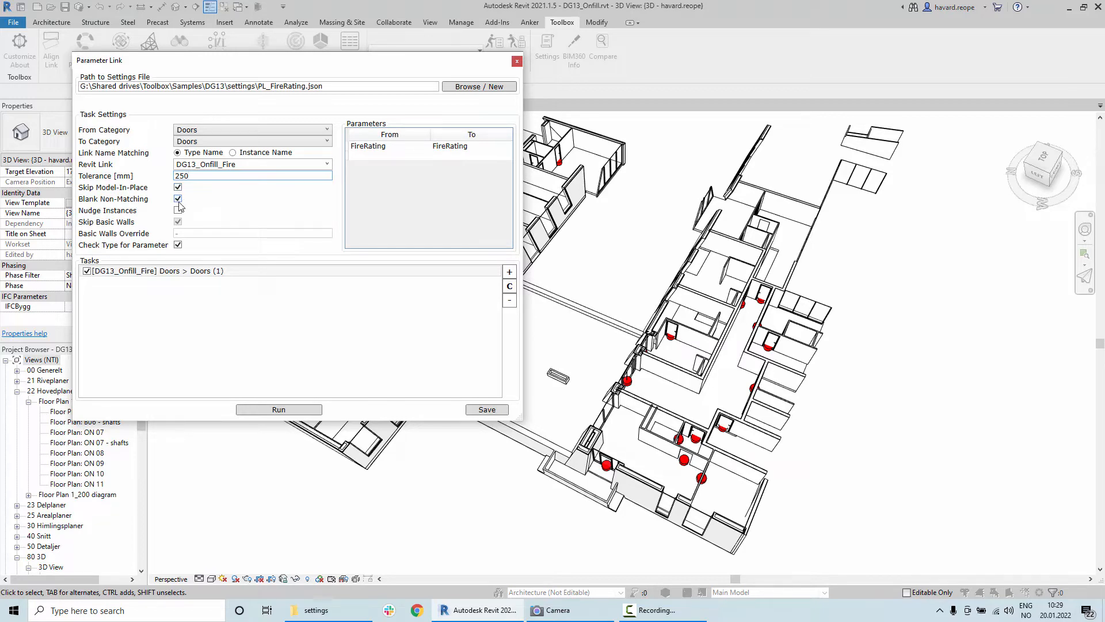
{"action": "left_click", "coordinate": [177, 210]}
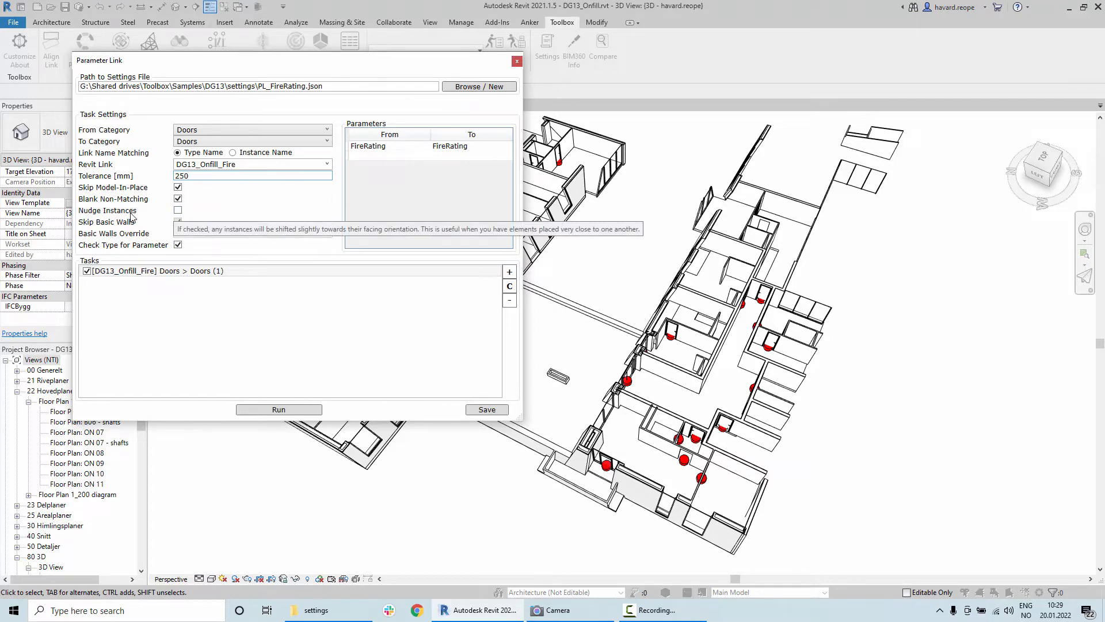
{"action": "left_click", "coordinate": [252, 175]}
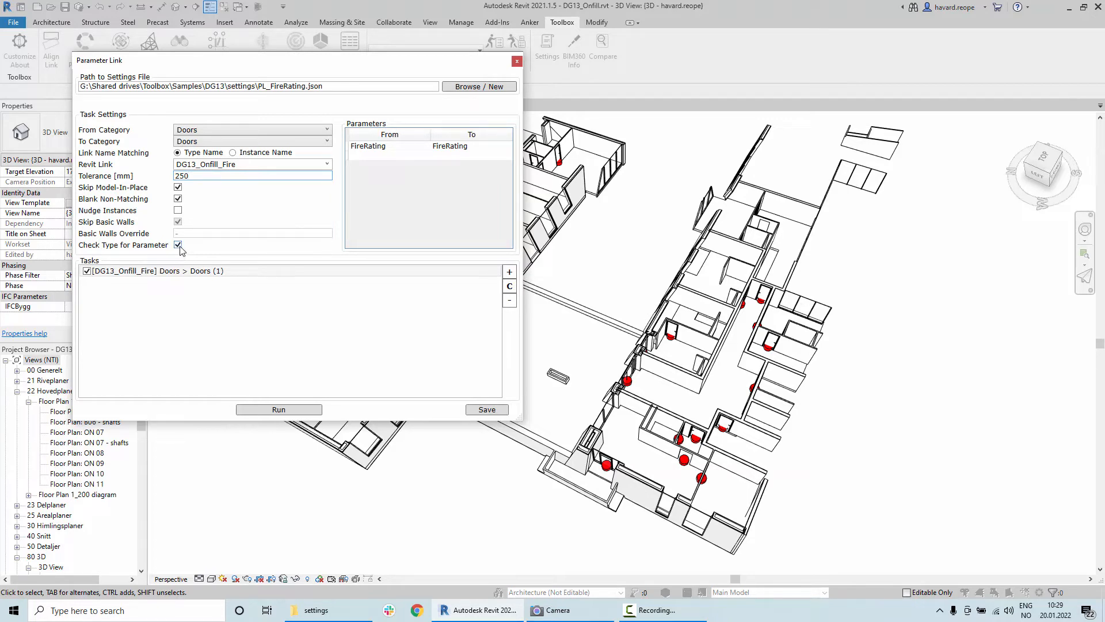
{"action": "left_click", "coordinate": [252, 175]}
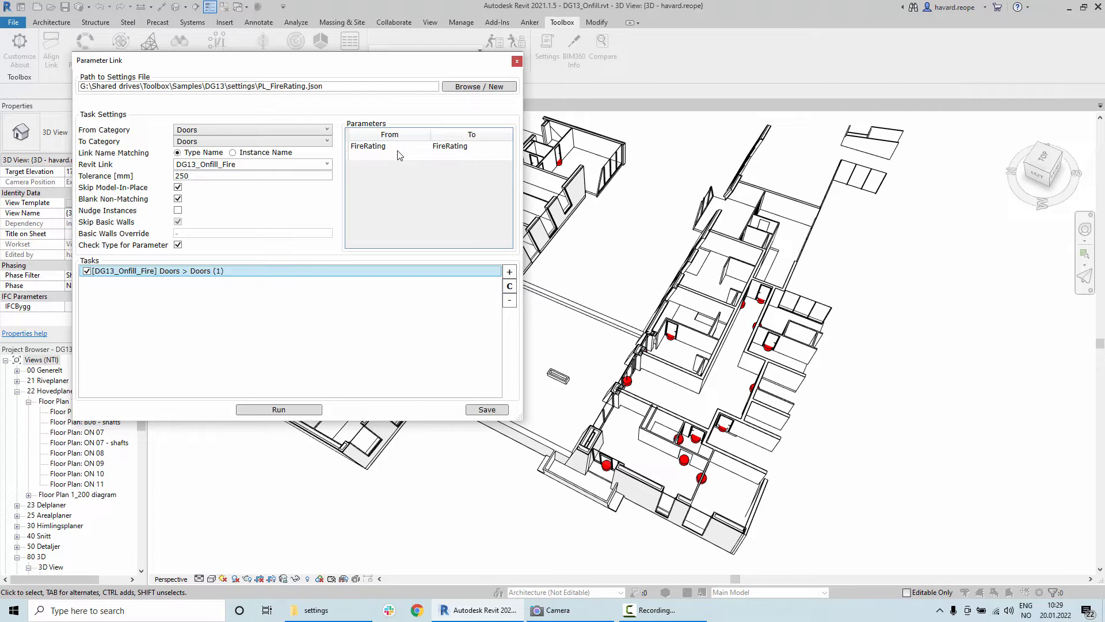
{"action": "mouse_move", "coordinate": [486, 410]}
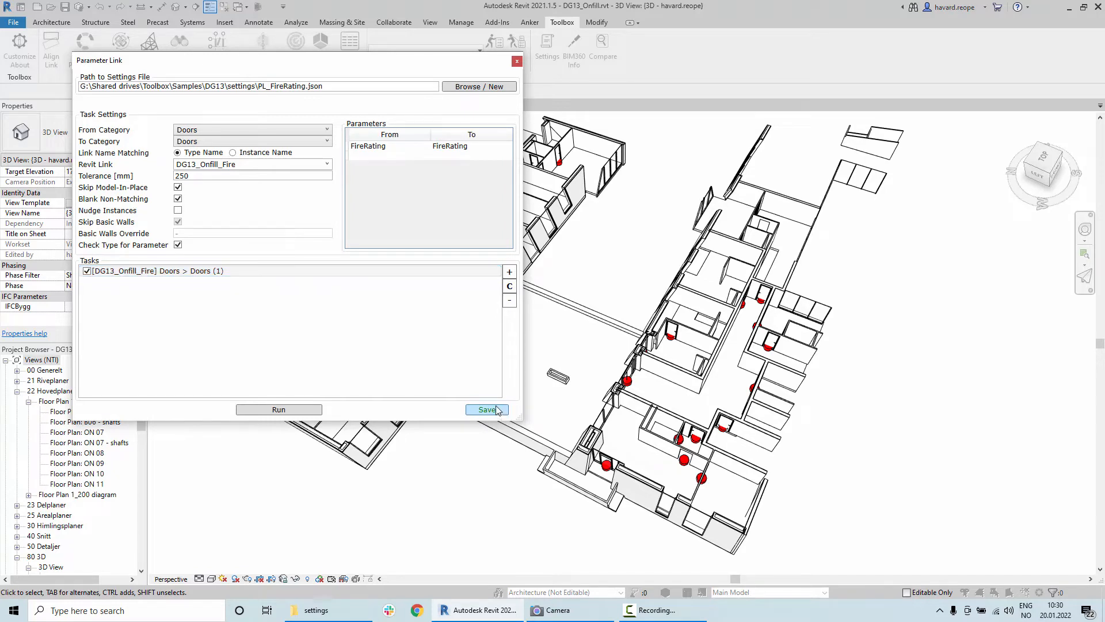
{"action": "mouse_move", "coordinate": [422, 391]}
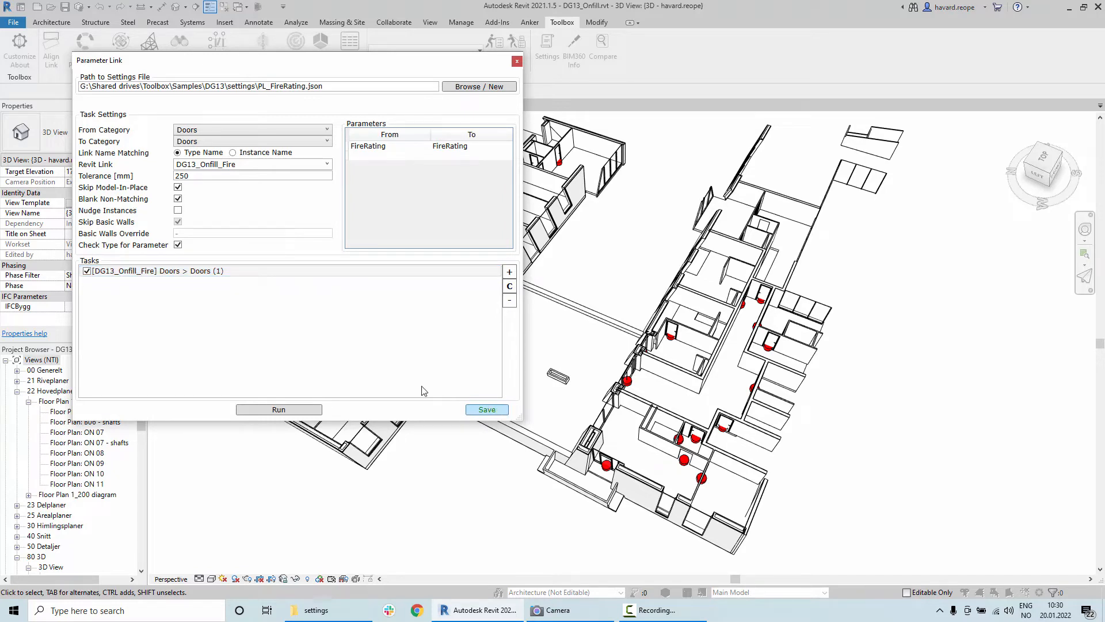
{"action": "mouse_move", "coordinate": [325, 88]}
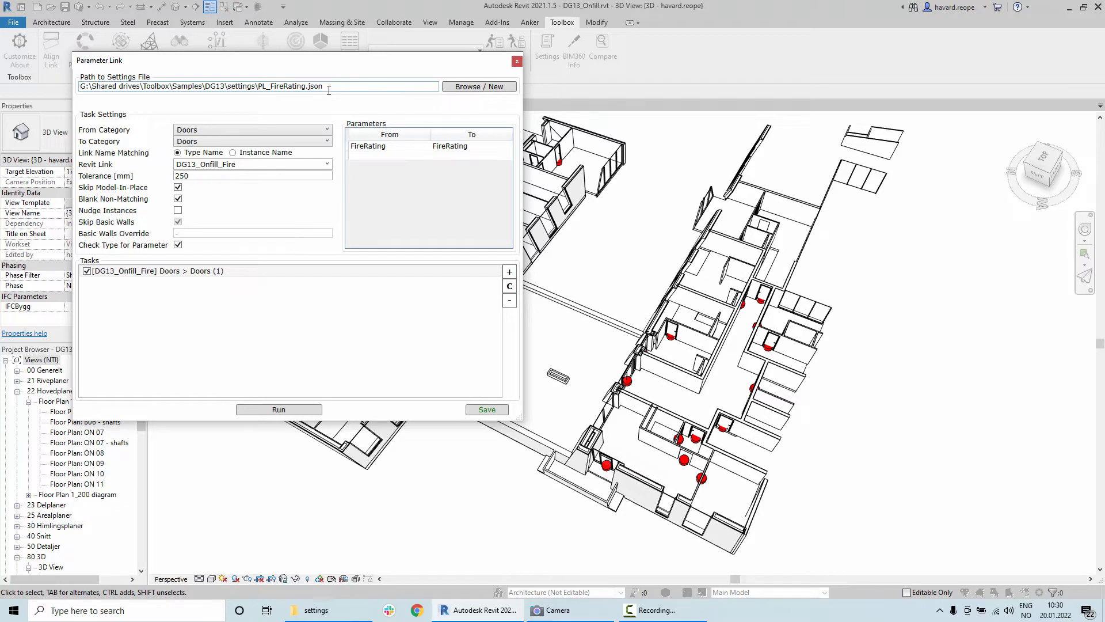
{"action": "mouse_move", "coordinate": [426, 326]}
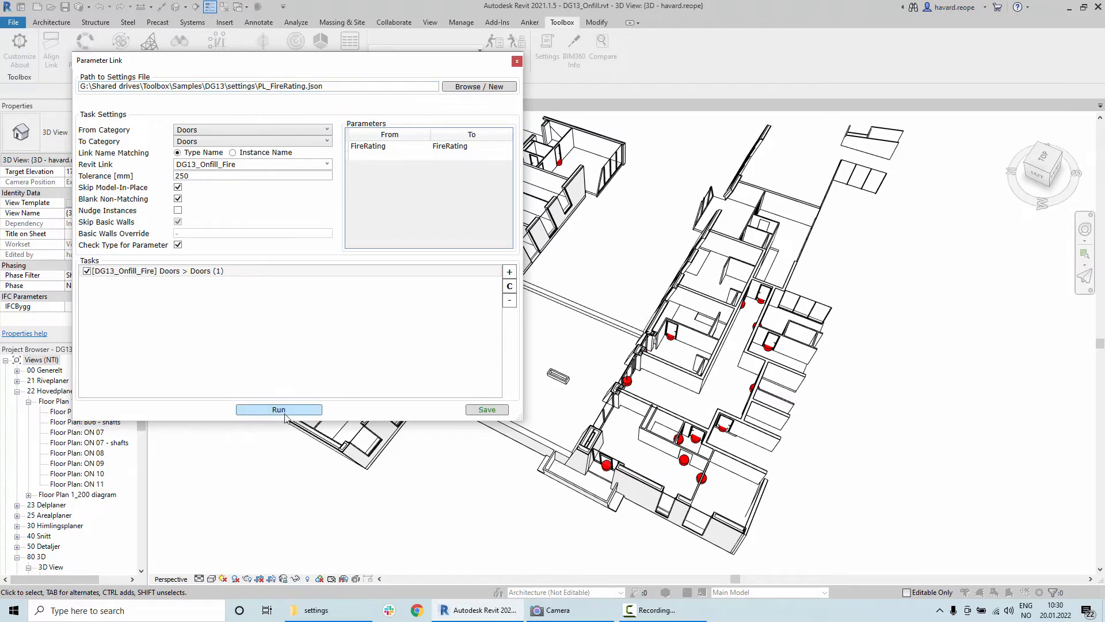
Run the task, setting 40 door FireRating values from DG13_Onfill_Fire, and dismiss the report
{"action": "left_click", "coordinate": [277, 410]}
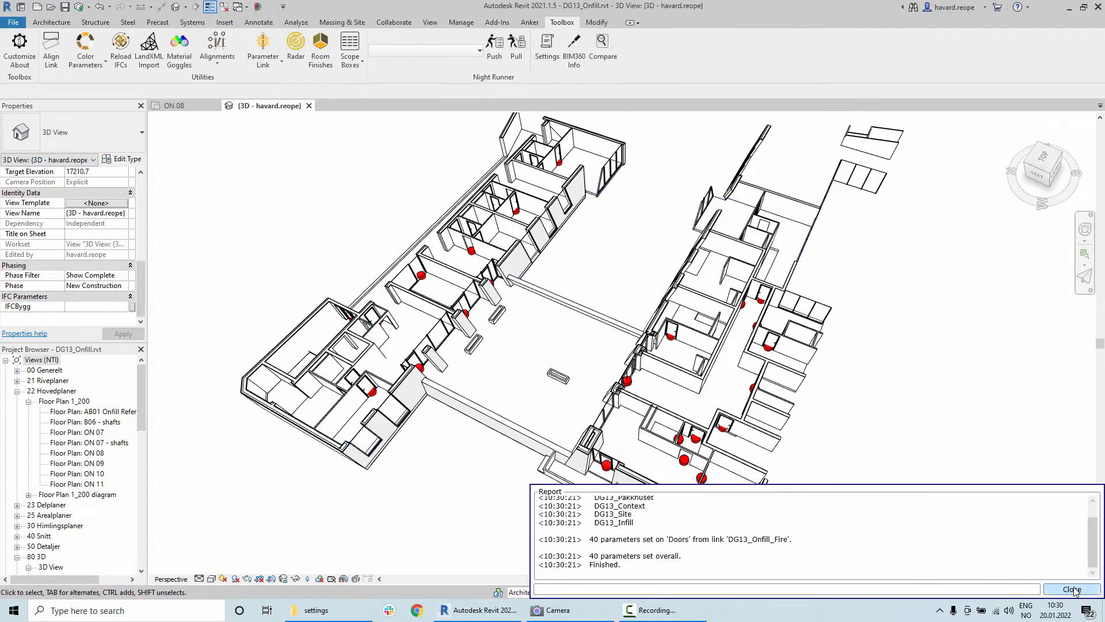
{"action": "left_click", "coordinate": [1071, 590]}
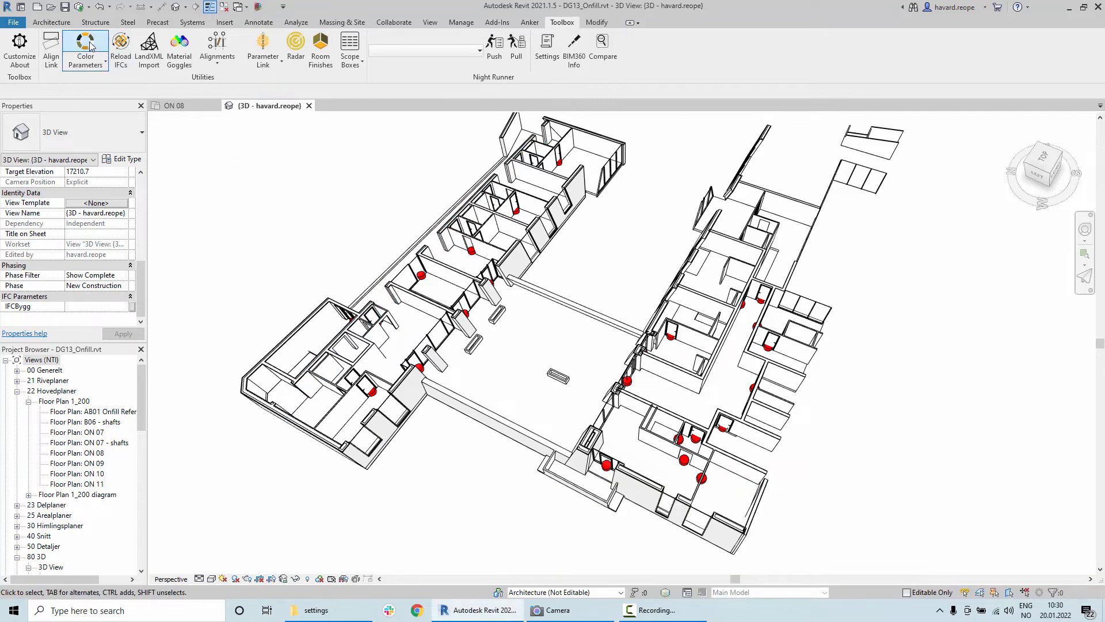
Colour ON 08 doors by FireRating (13 EI260-CSa, 6 EI260-Sa, 20 EI60) and select the 2 blank ones
{"action": "left_click", "coordinate": [84, 50]}
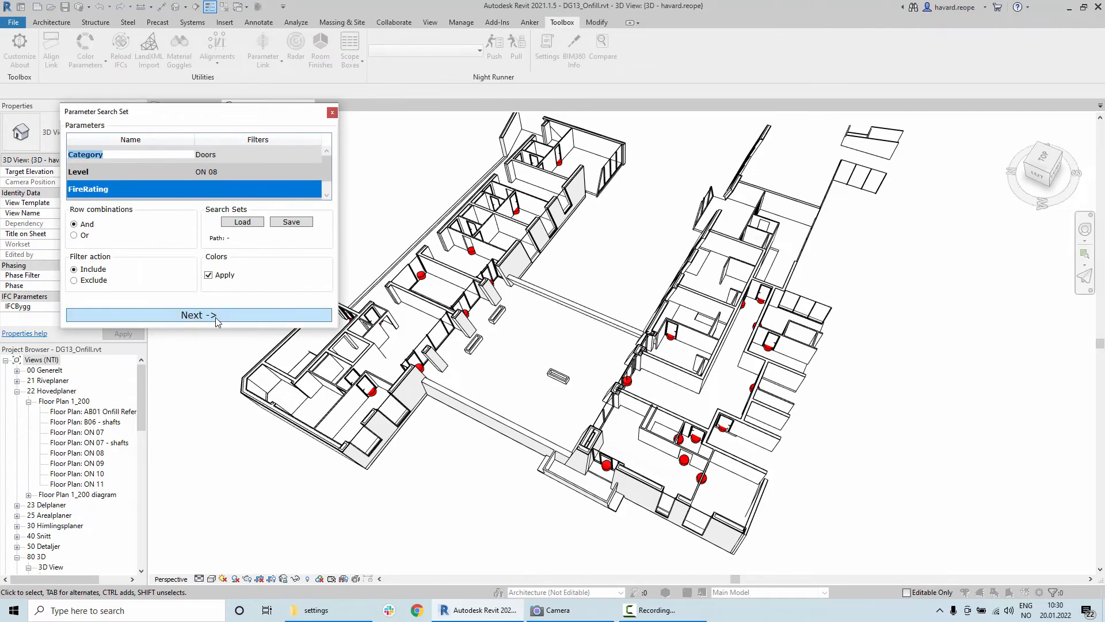
{"action": "left_click", "coordinate": [198, 315]}
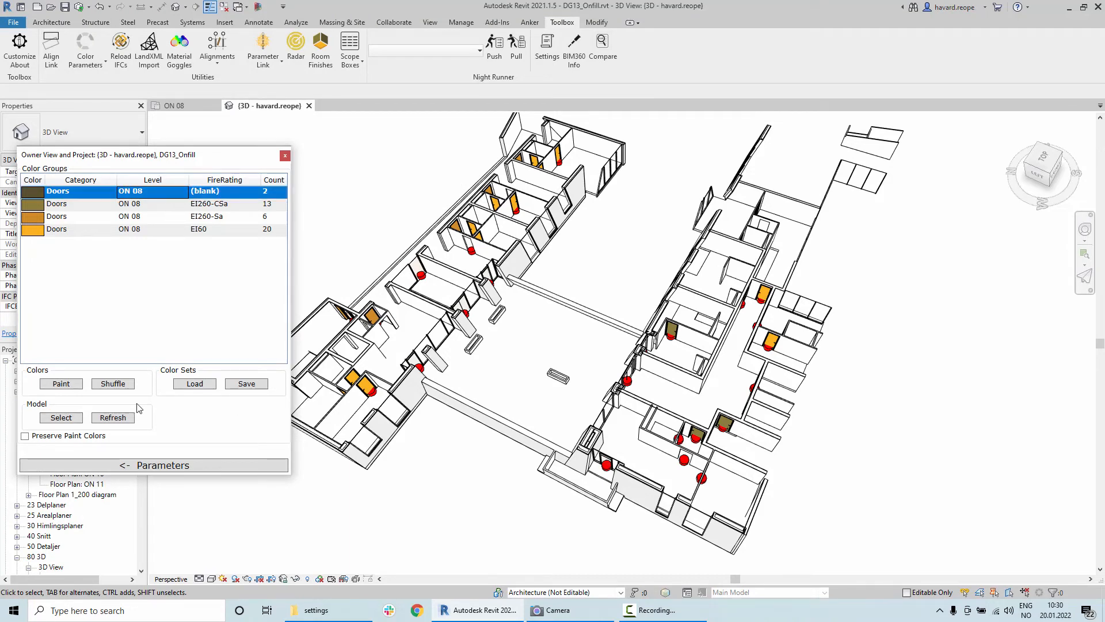
{"action": "left_click", "coordinate": [61, 416]}
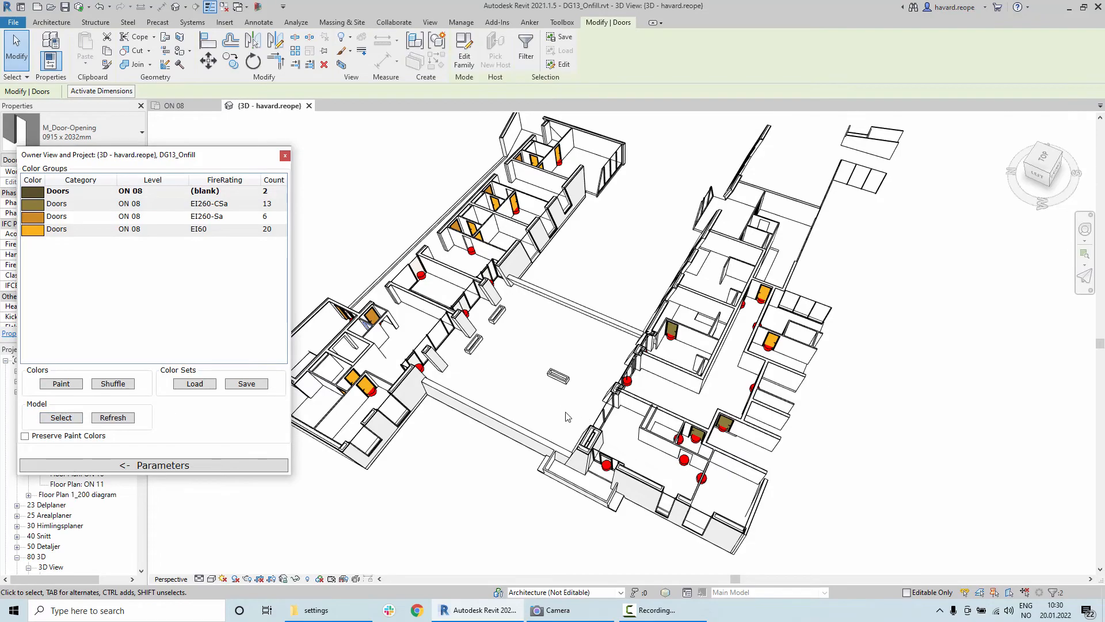